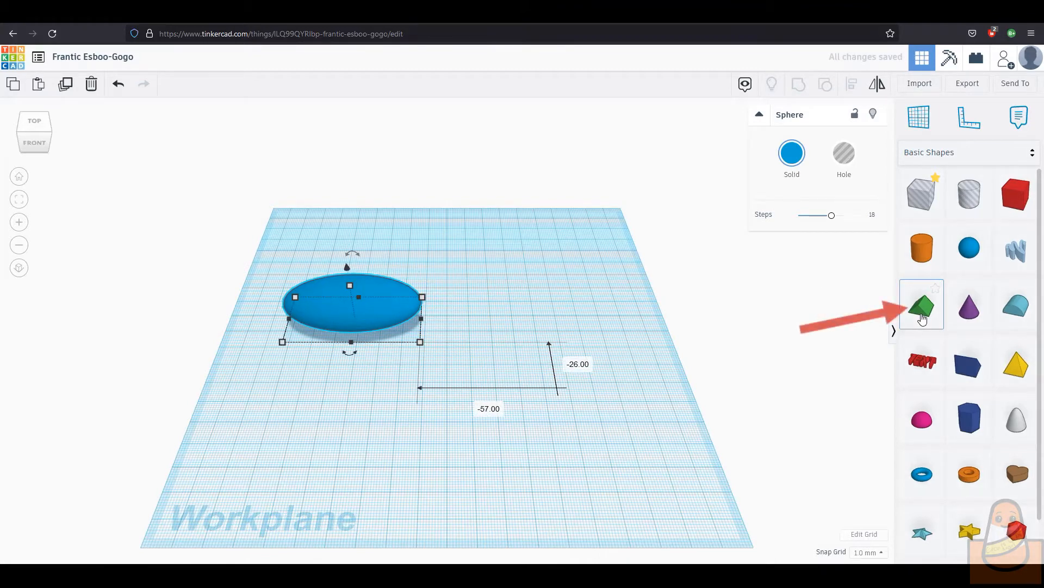
# Add a green Roof shape and set its length to 23 mm
pyautogui.click(921, 306)
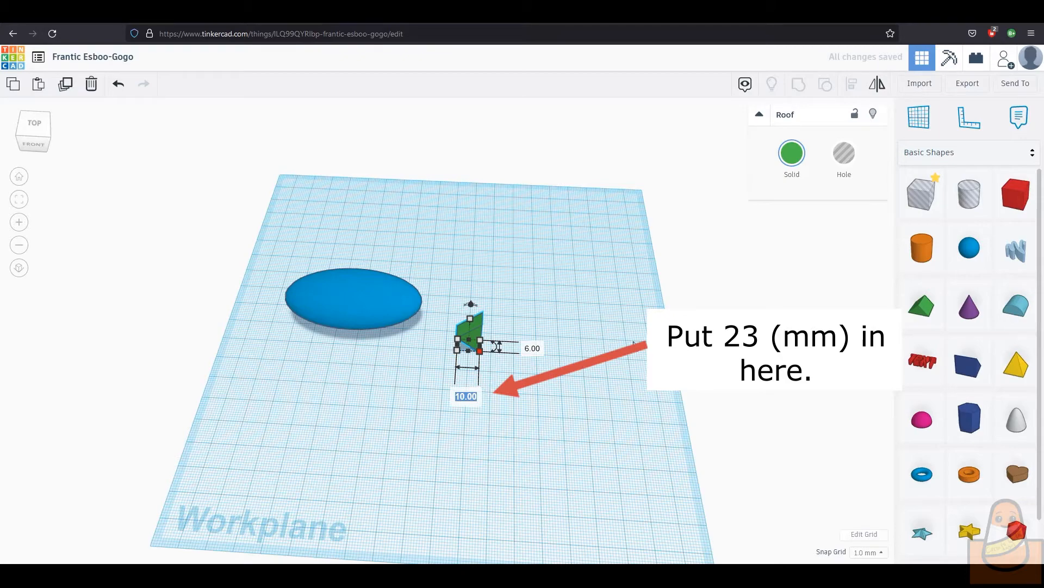
pyautogui.write('23')
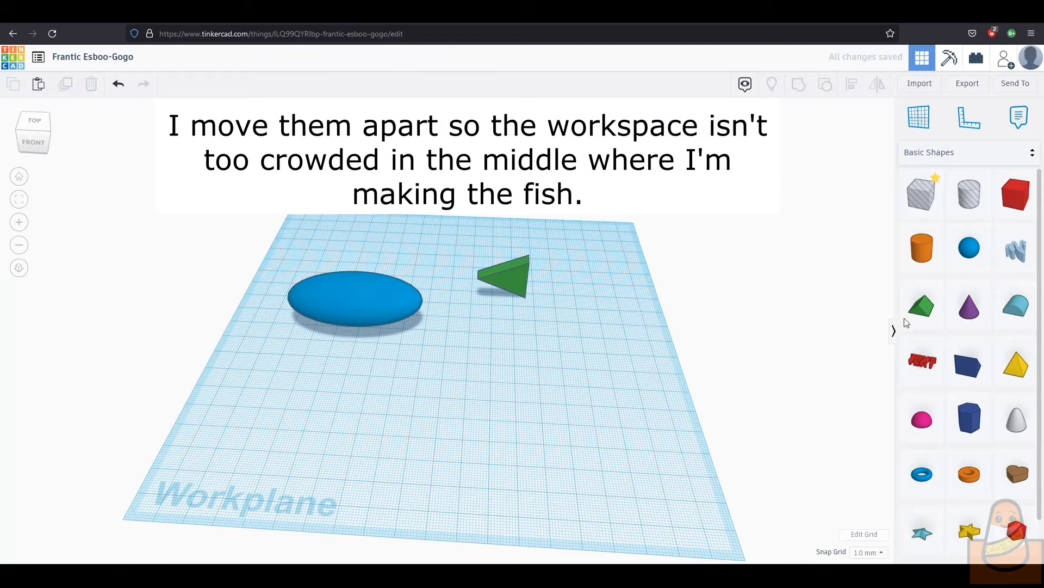
pyautogui.moveTo(1016, 193)
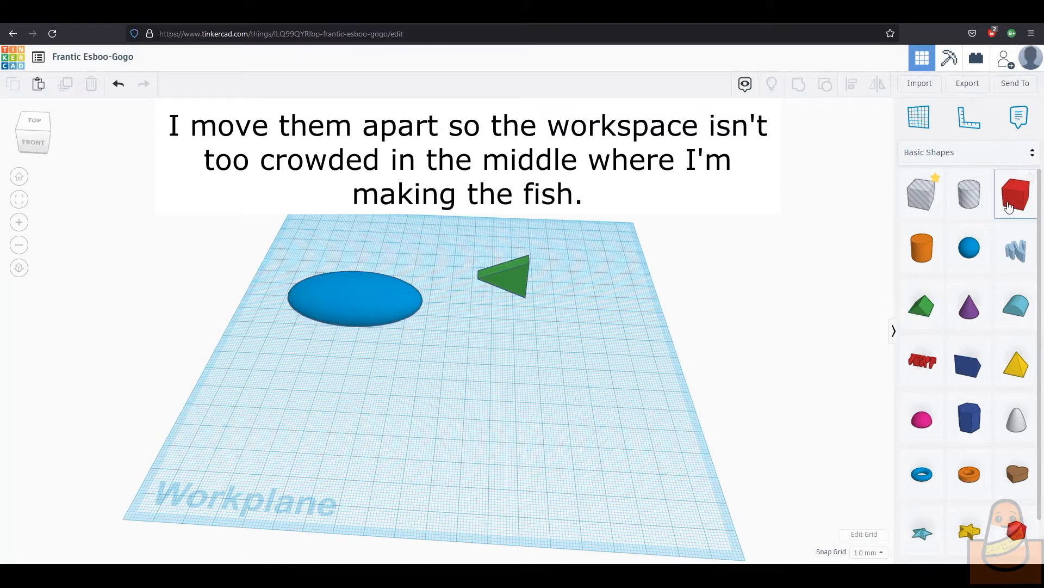
# Add a red box fin sized 40 mm long and 6 mm in its other dimensions
pyautogui.click(1015, 193)
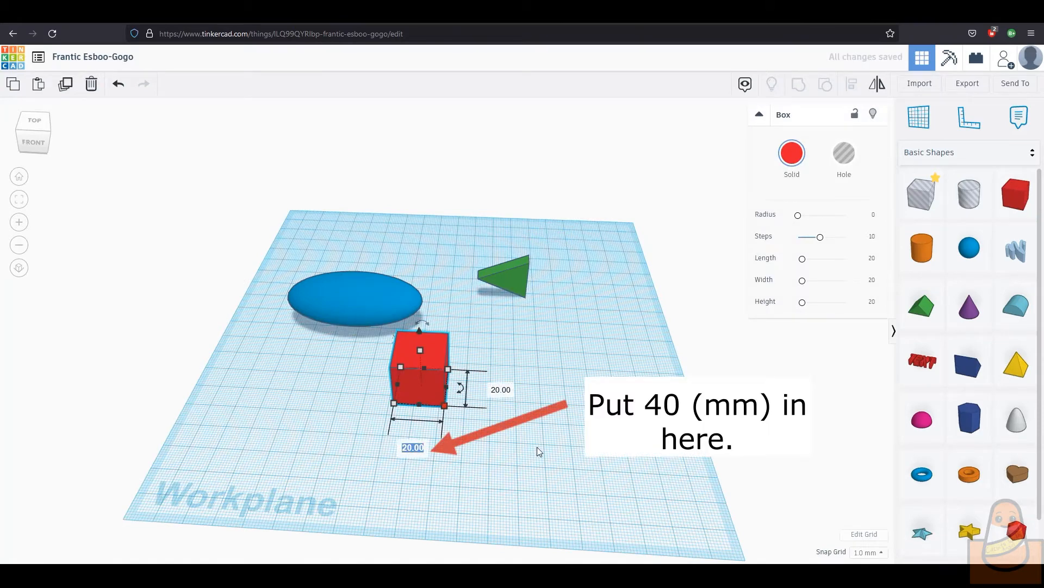
pyautogui.write('40')
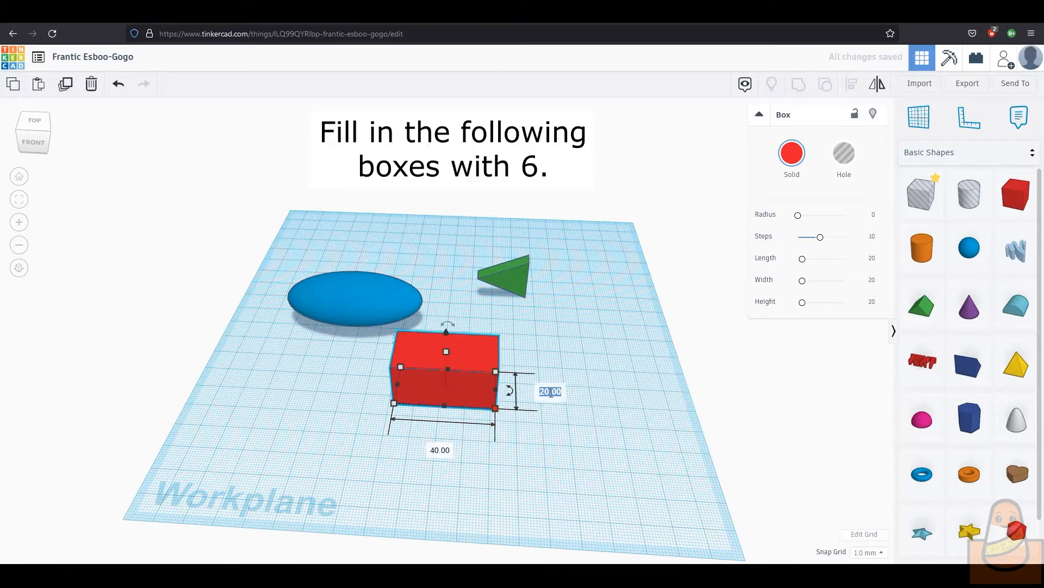
pyautogui.write('6')
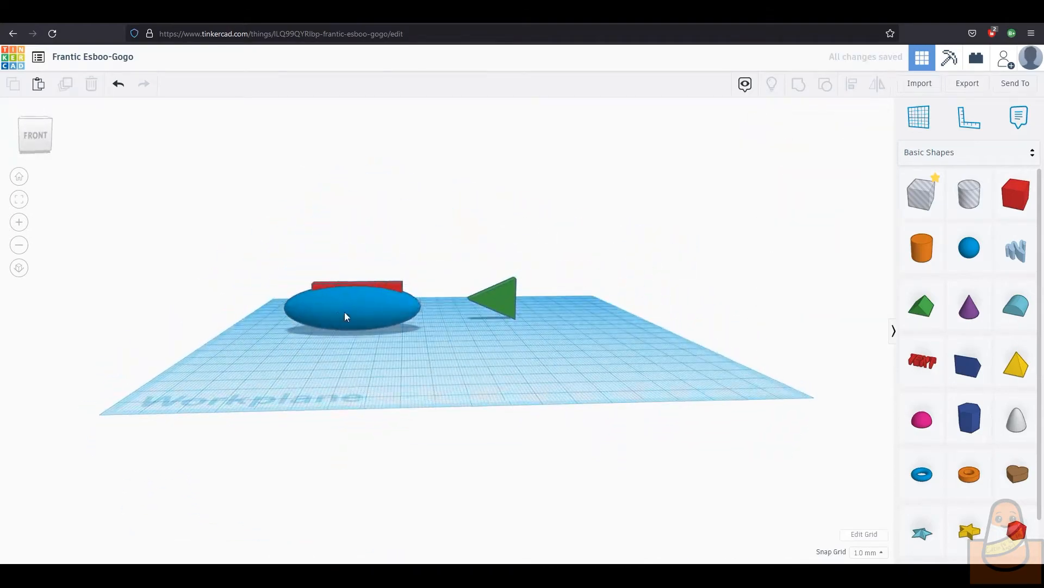
pyautogui.click(356, 286)
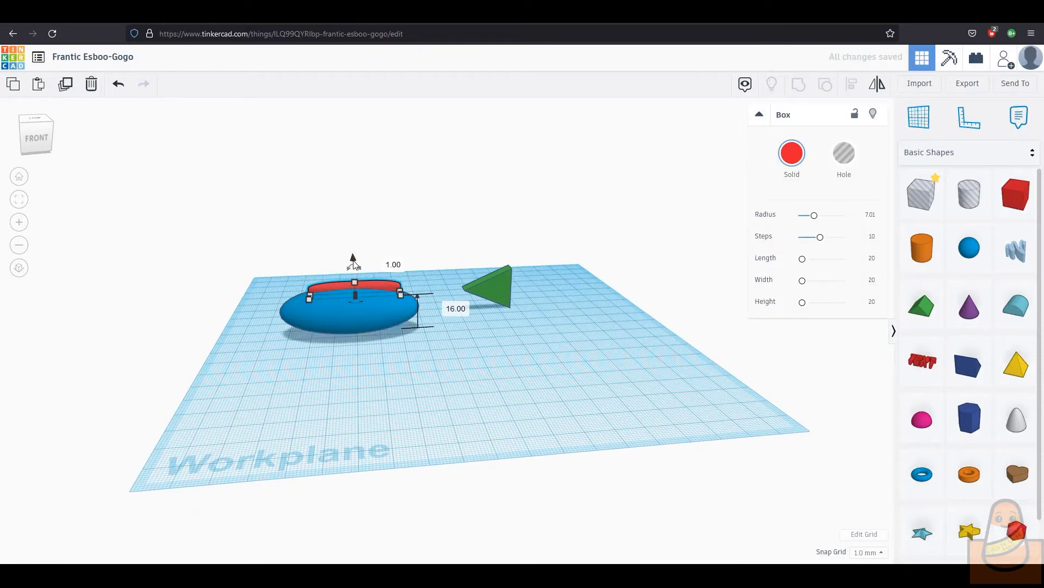
# Paste a copy of the red fin in front of the body, 22 mm long
pyautogui.click(283, 412)
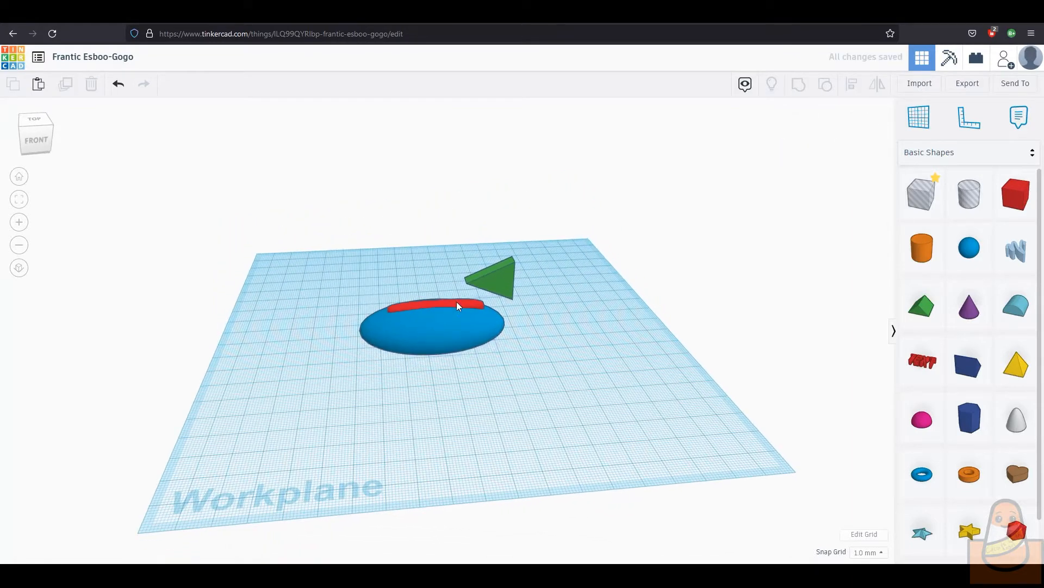
pyautogui.press('ctrl+v')
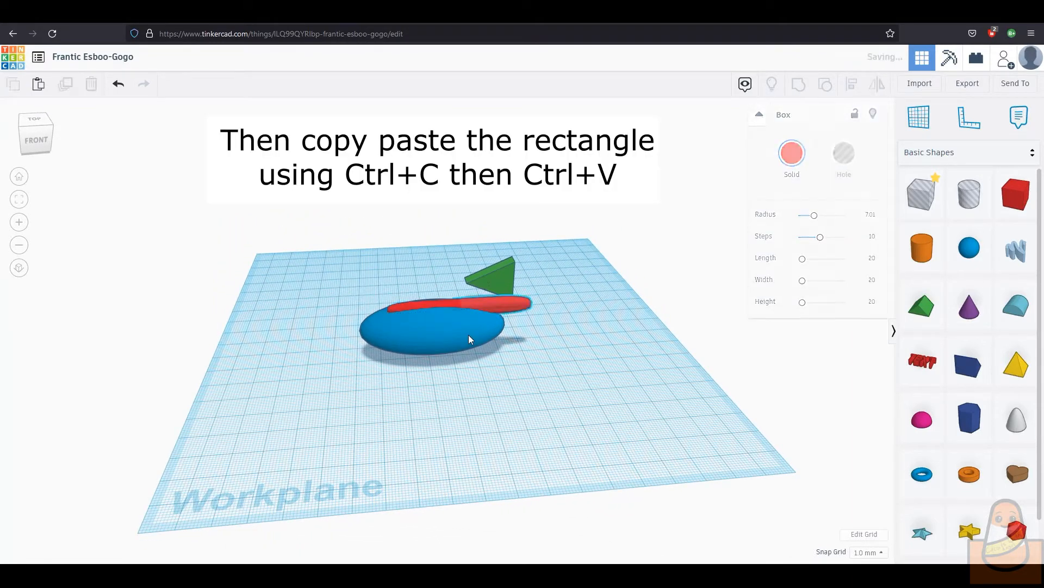
pyautogui.click(460, 303)
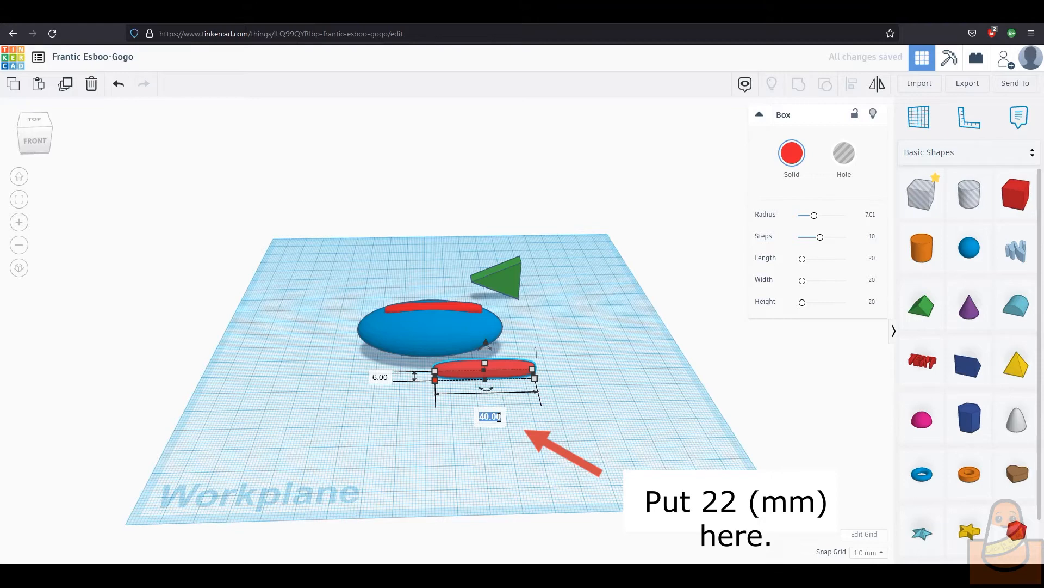
pyautogui.write('22')
pyautogui.write('5')
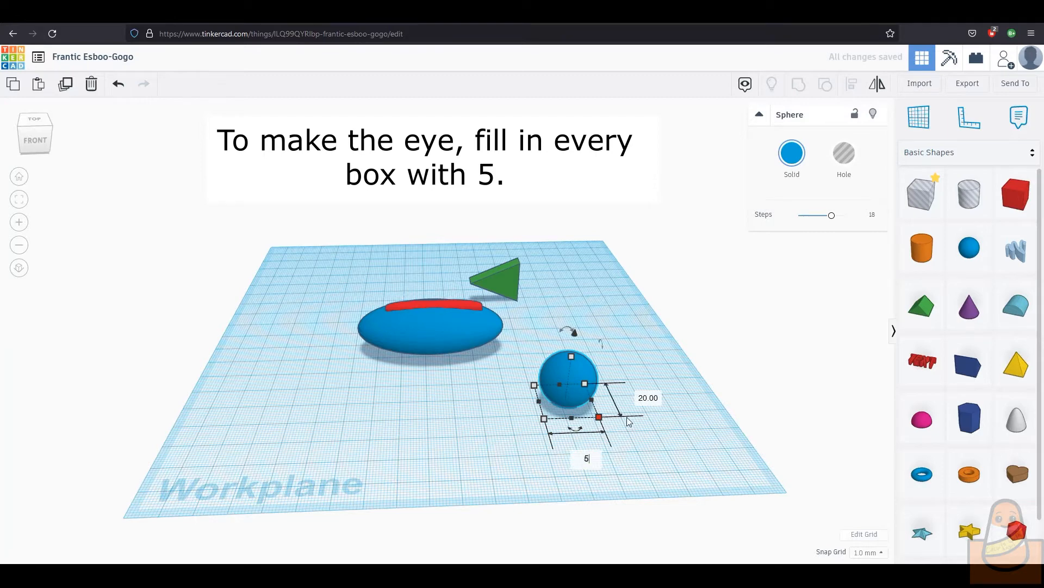
# Confirm the 5 mm size of the eye sphere
pyautogui.press('Return')
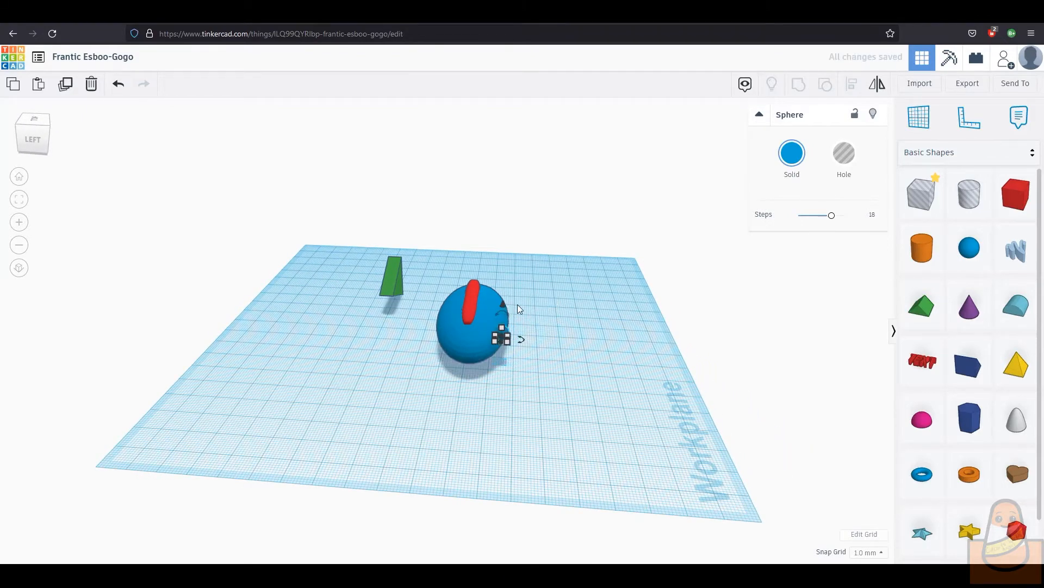
# Colour the eye sphere black and seat it on the front side of the body
pyautogui.click(580, 339)
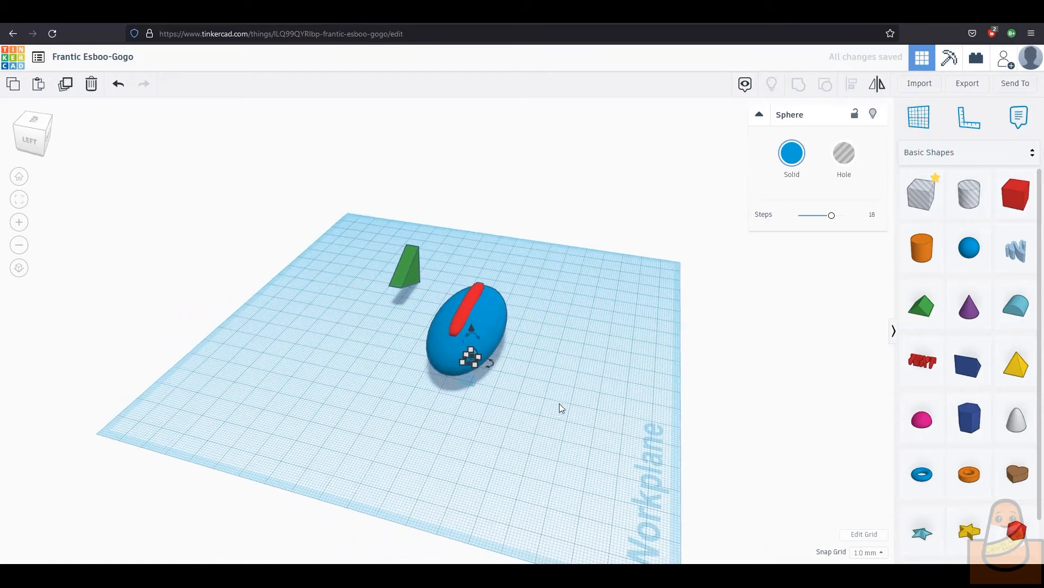
pyautogui.click(792, 152)
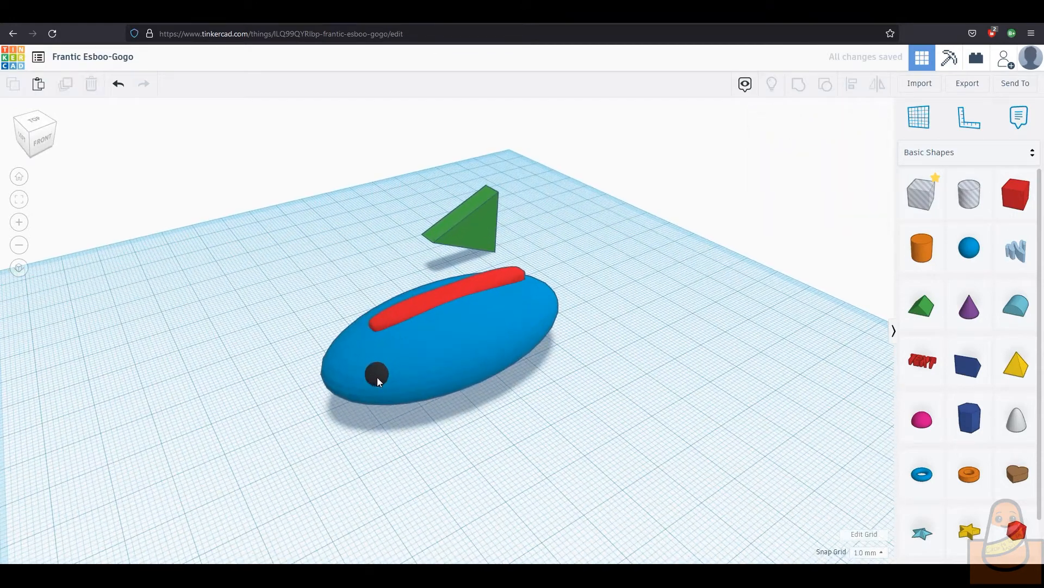
pyautogui.click(377, 373)
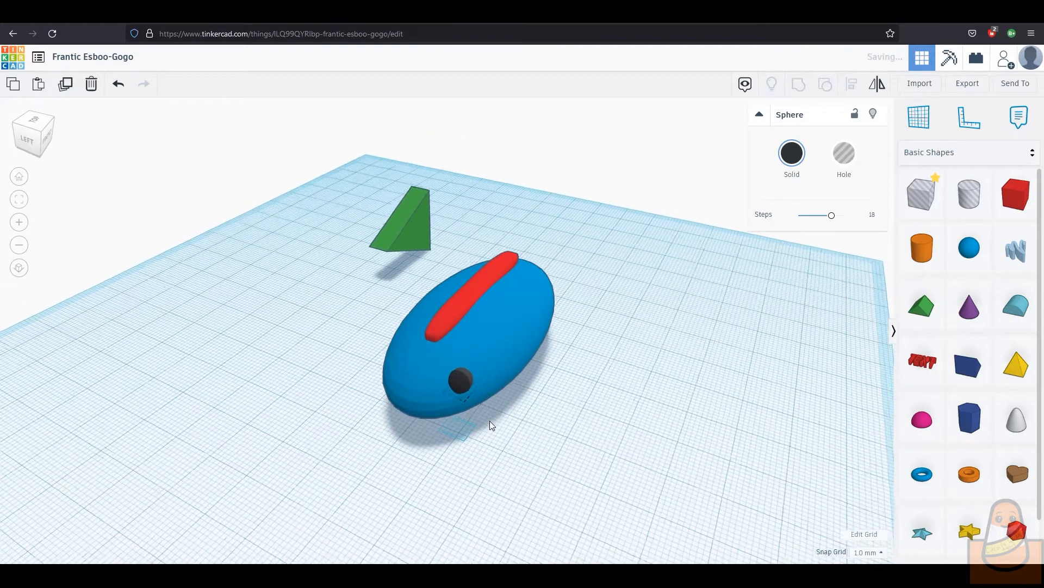
pyautogui.click(460, 380)
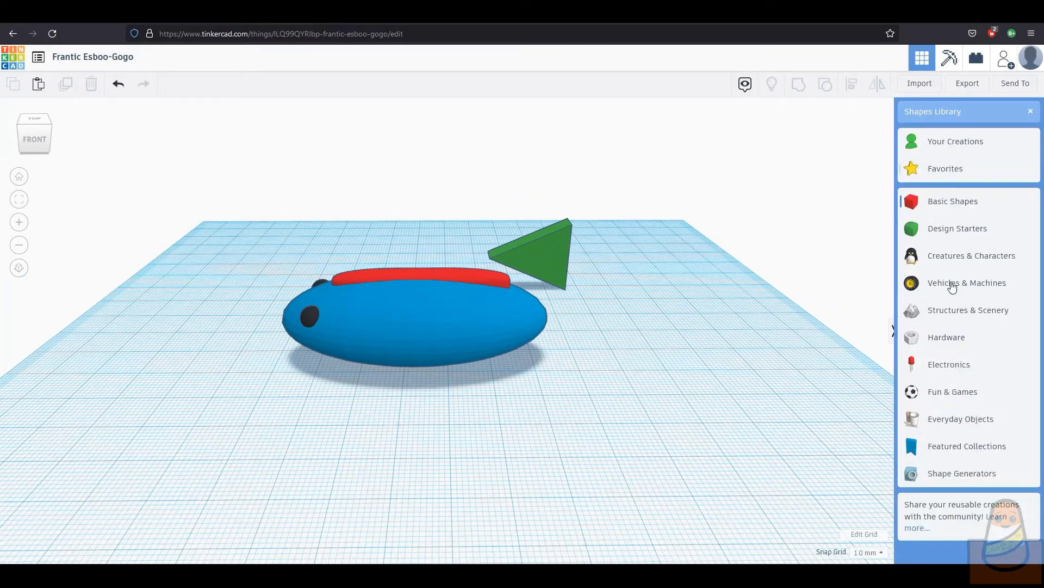
pyautogui.moveTo(973, 341)
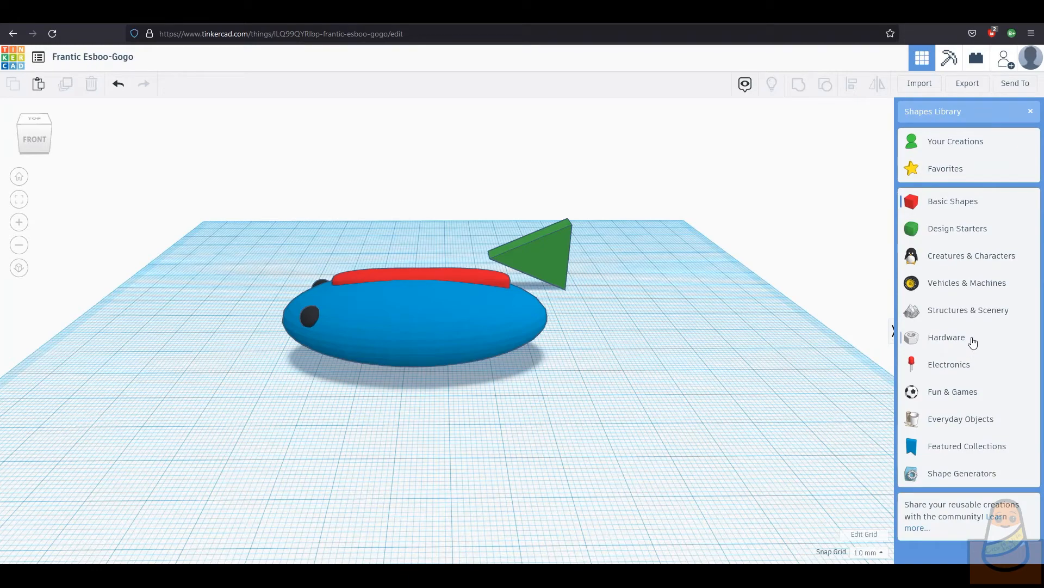
# Place a Ball connector from the Hardware shapes next to the tail wedge
pyautogui.click(946, 337)
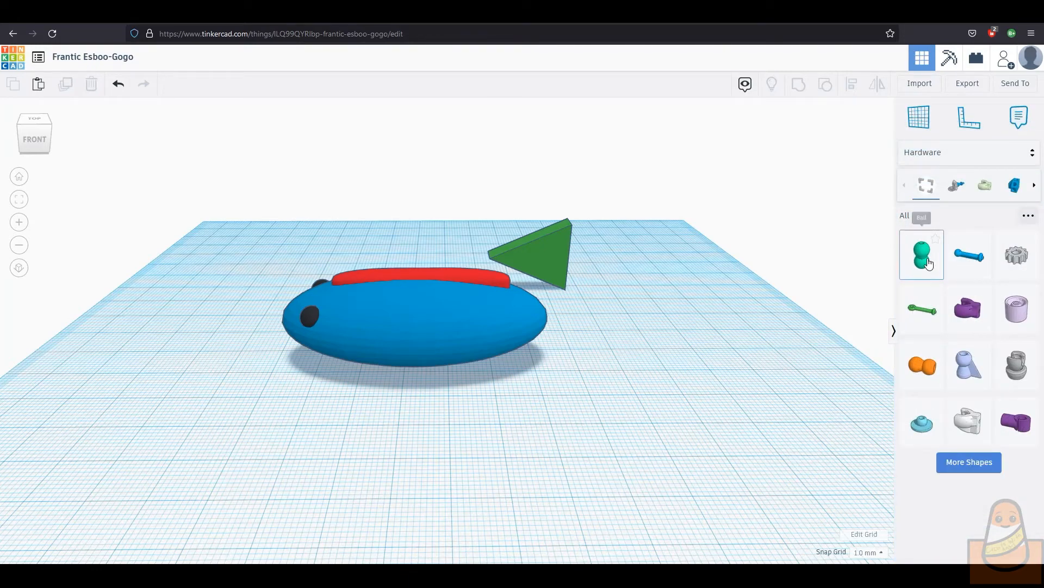
pyautogui.click(922, 254)
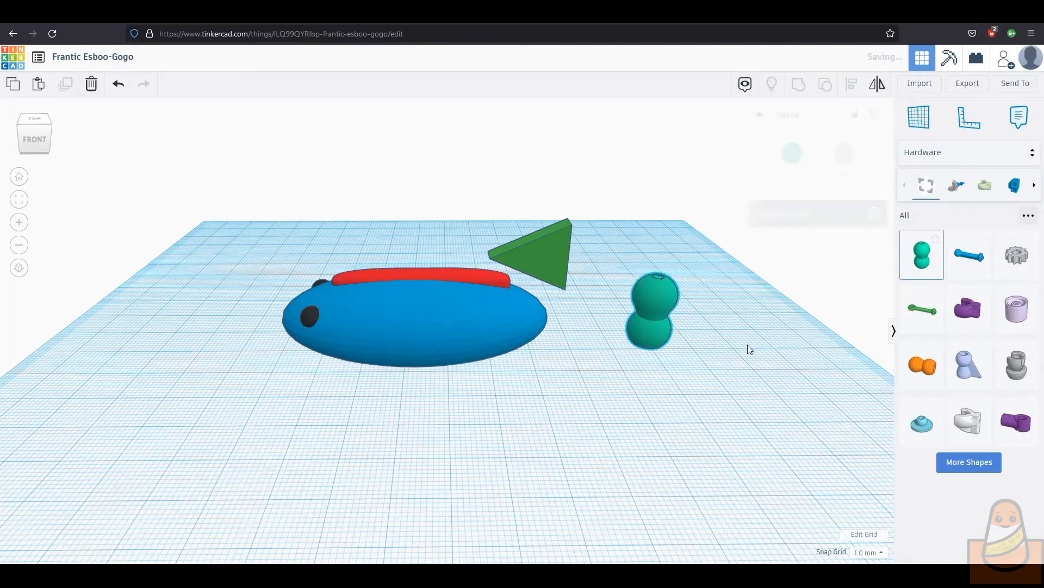
pyautogui.click(652, 313)
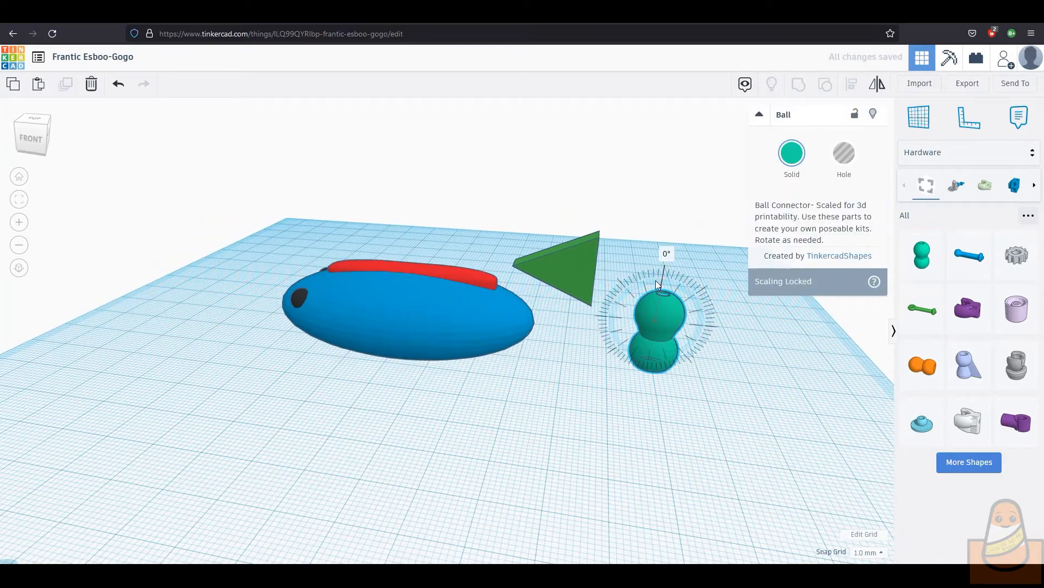